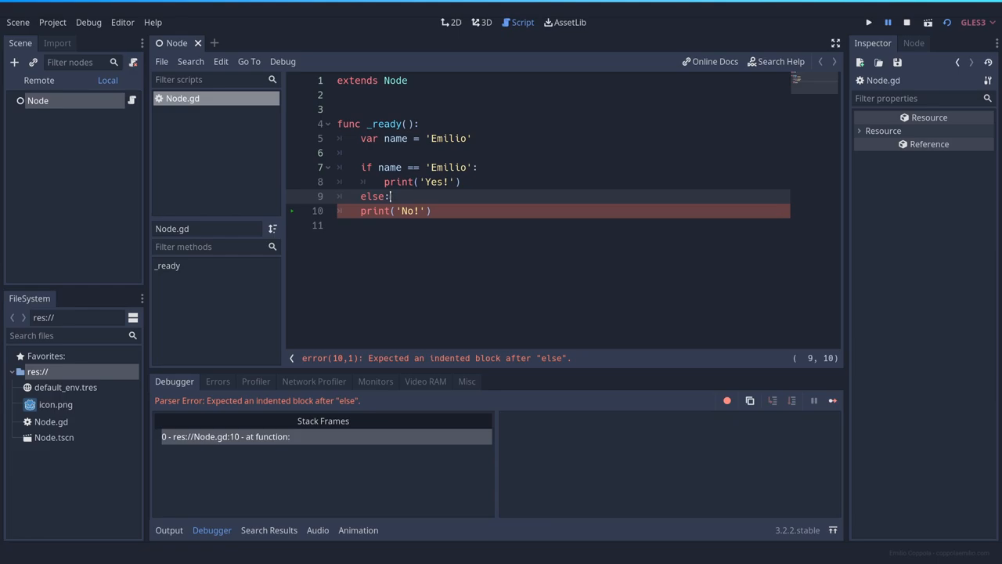
Step: Indent print('No!') on line 10 with a tab so it sits inside the else block
left_click(360, 210)
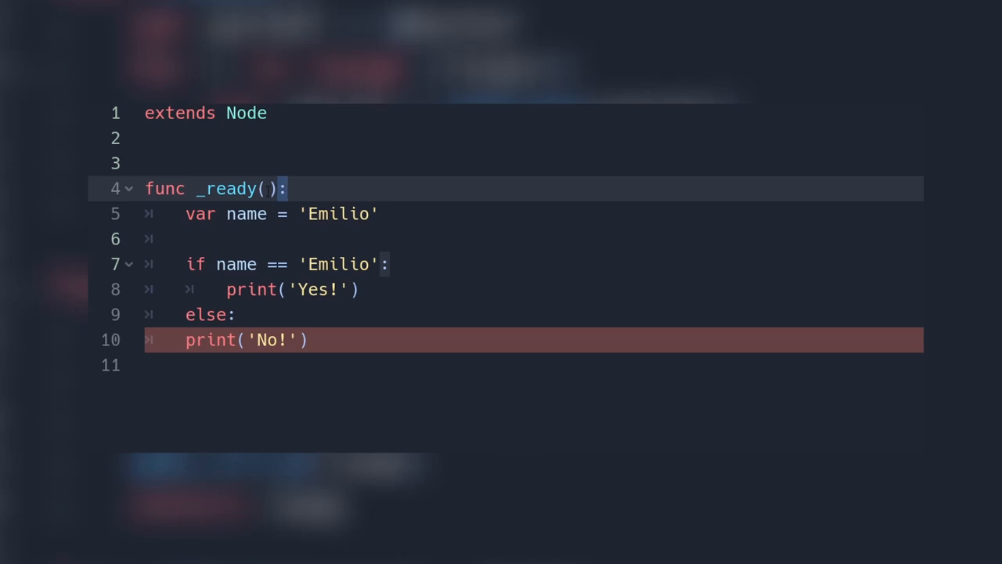
double_click(228, 188)
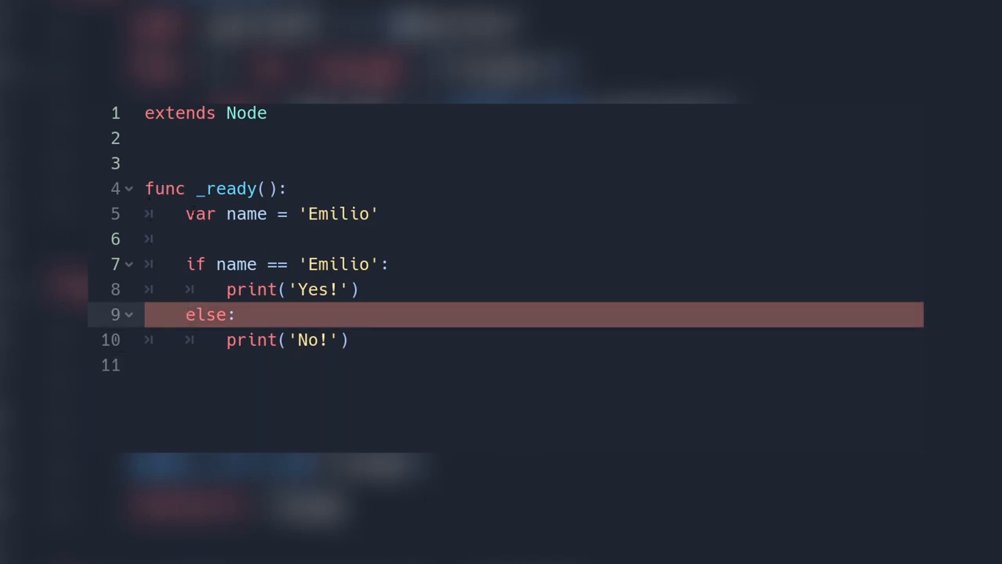
left_click(290, 188)
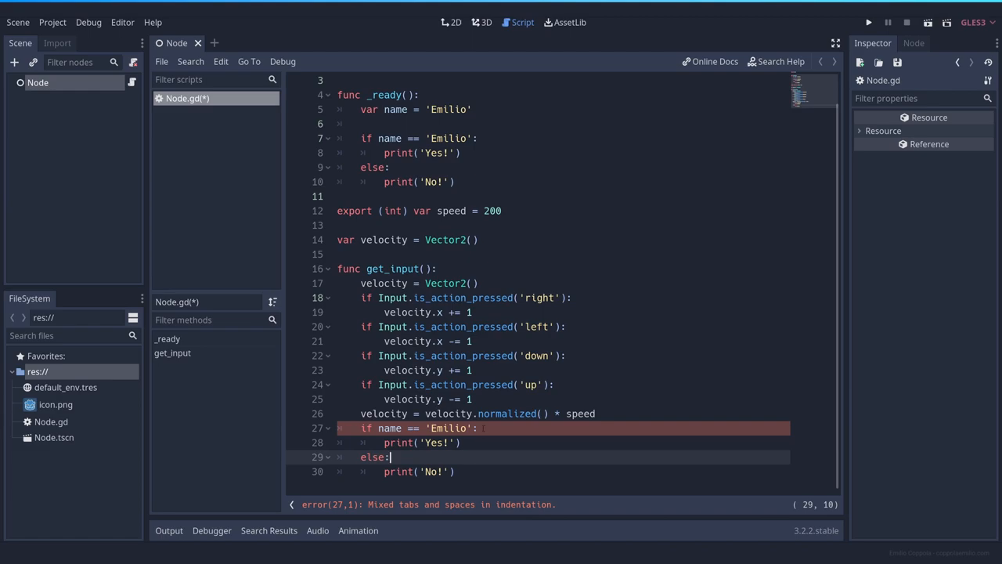
Step: Run Convert Indent to Tabs from the script editor's Edit menu
left_click(221, 61)
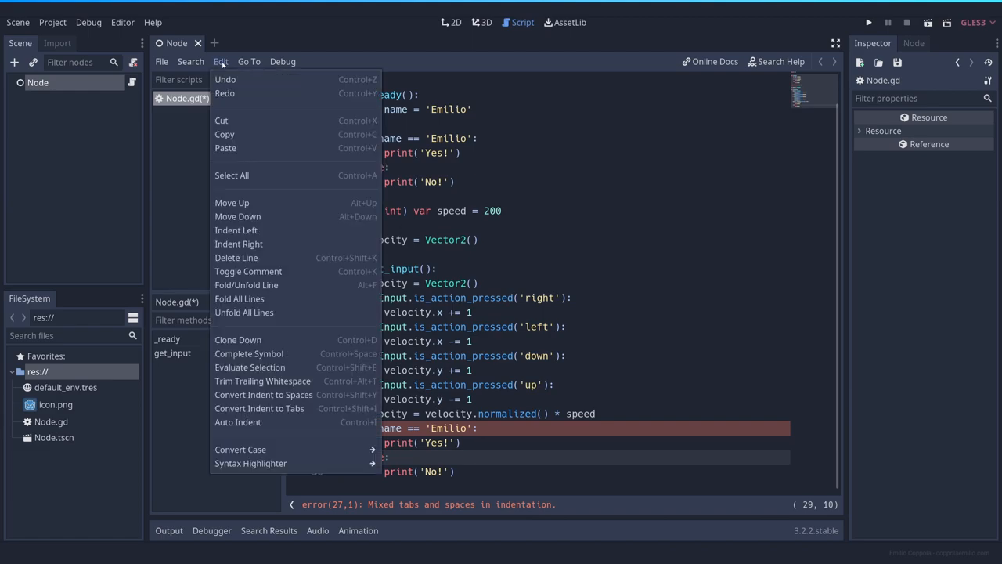
mouse_move(264, 395)
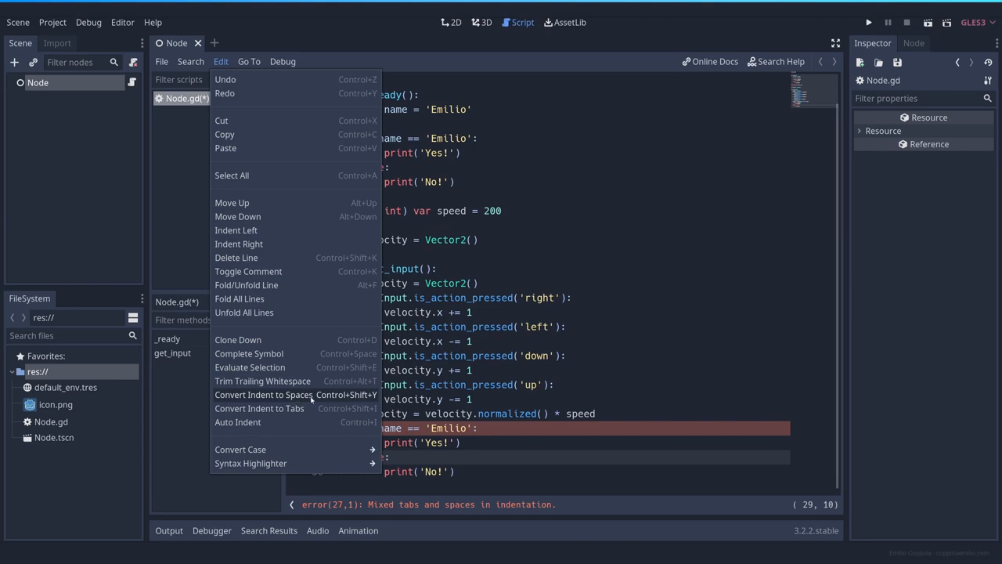
mouse_move(260, 407)
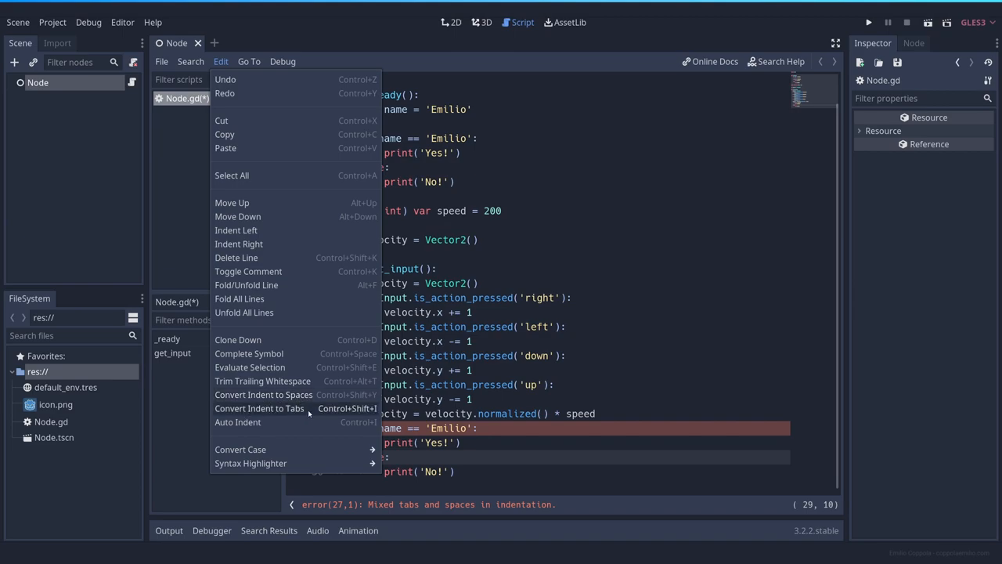
mouse_move(319, 410)
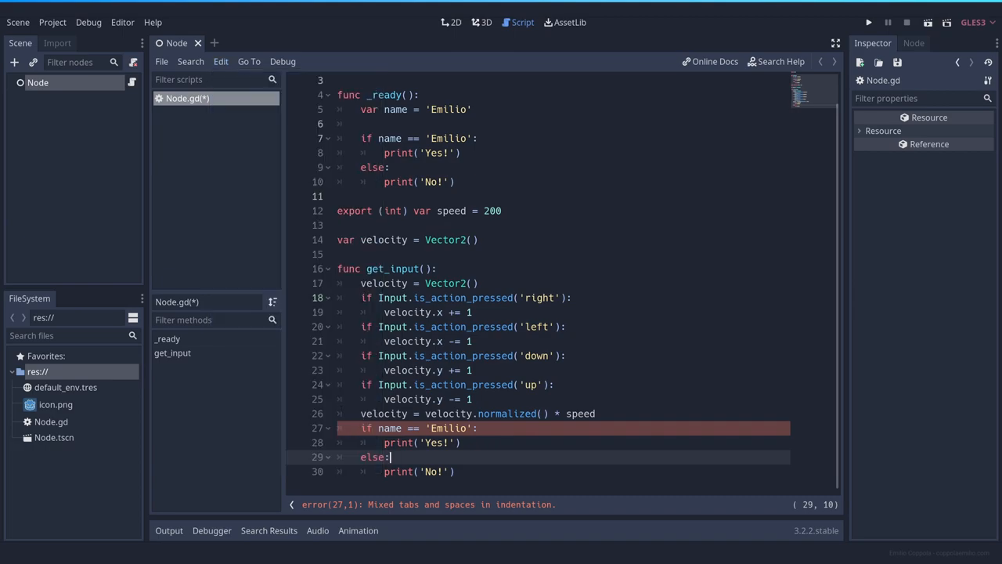
Step: Re-parse the script and verify lines 17 and 28 now use consistent tab indentation
left_click(460, 442)
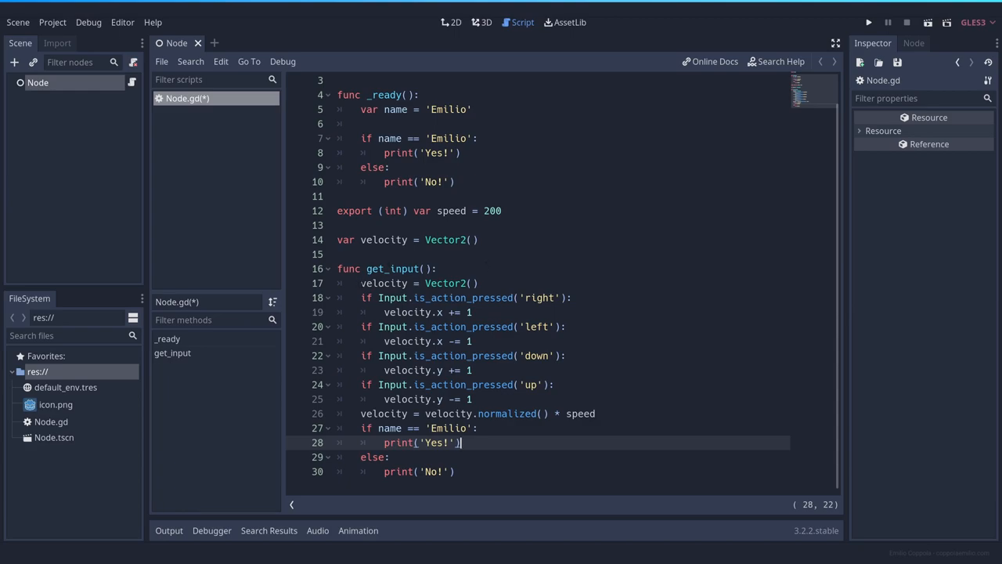
left_click(360, 282)
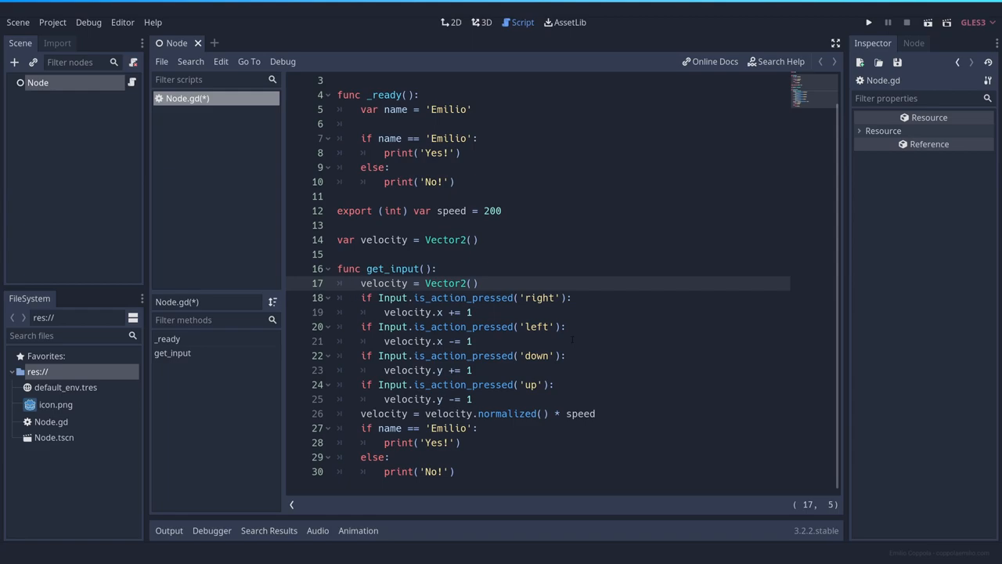
left_click(360, 281)
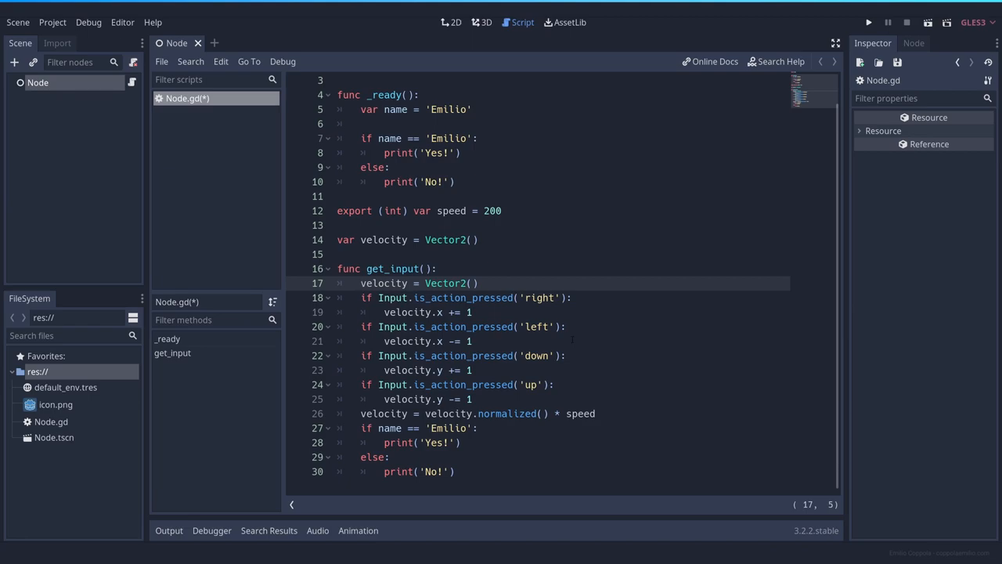
left_click(360, 282)
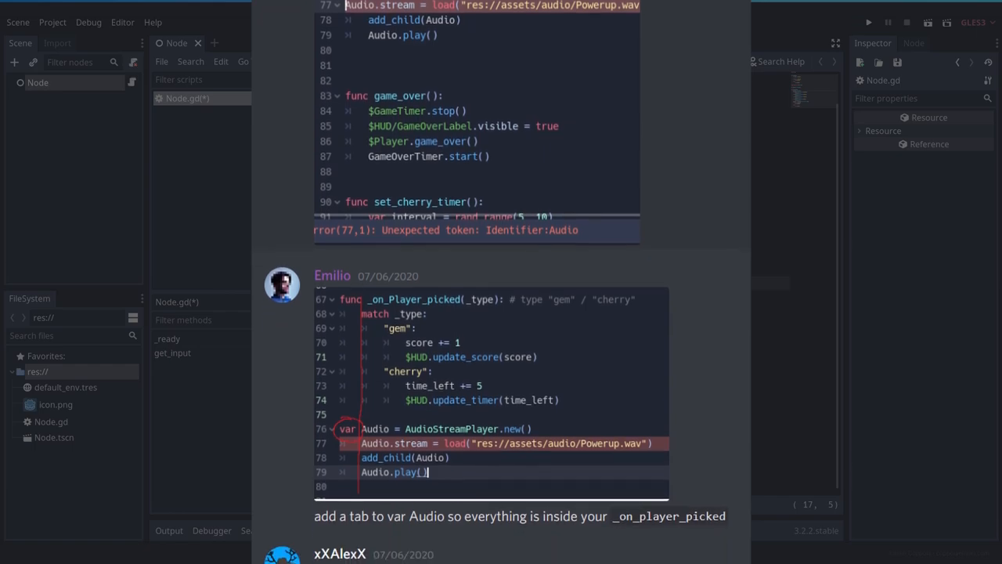
scroll("down", 3)
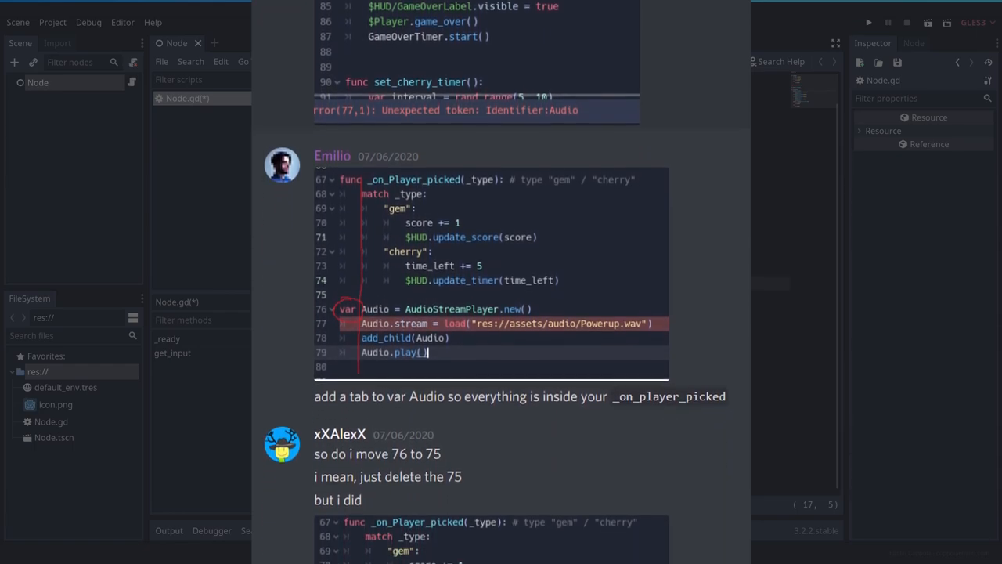
scroll("down", 3)
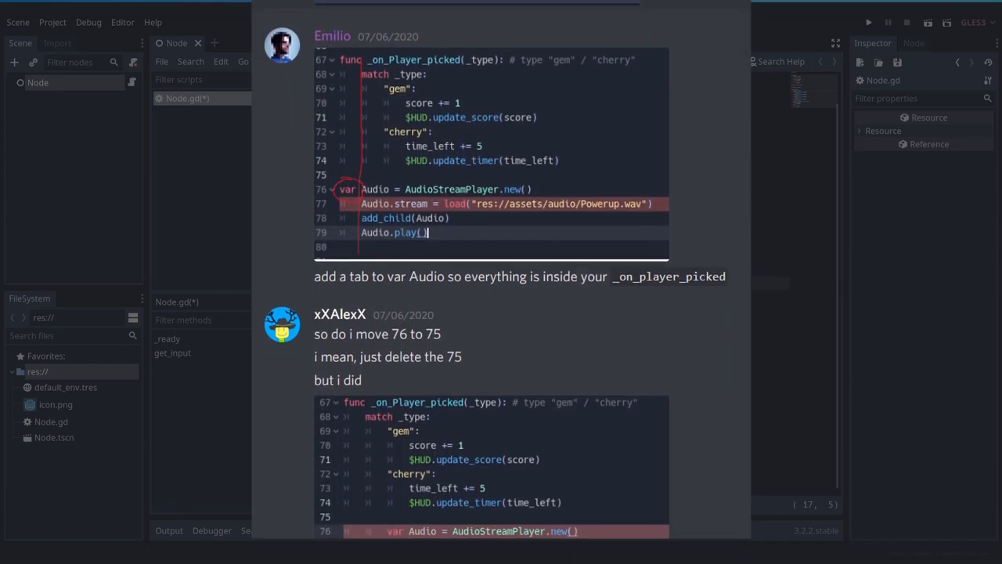